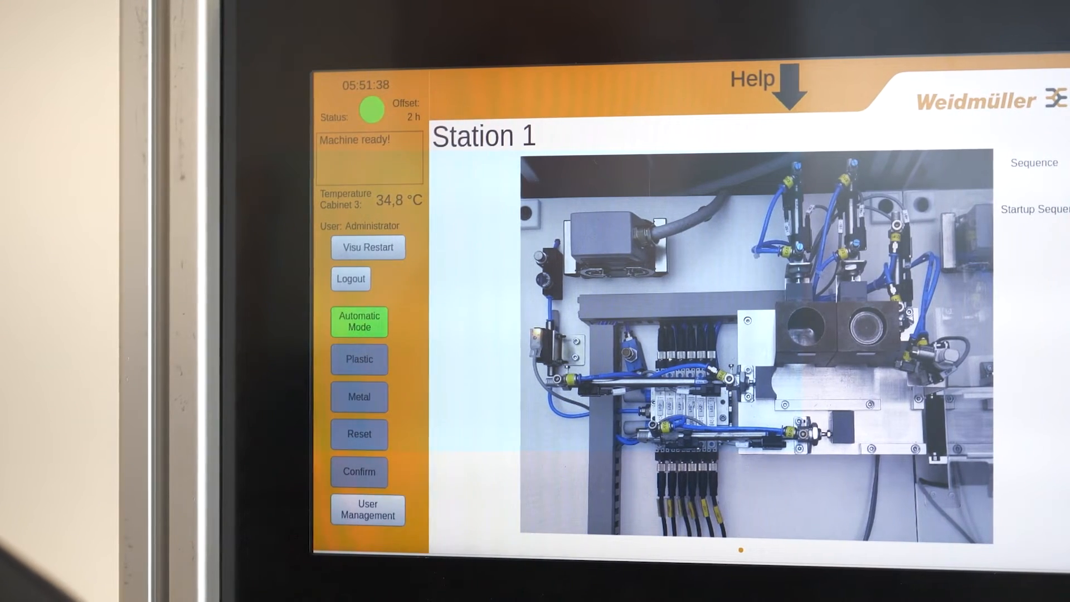
Launch the Node-RED add-on from the u-create web welcome page into an empty Flow 1
{"action": "left_click", "coordinate": [359, 359]}
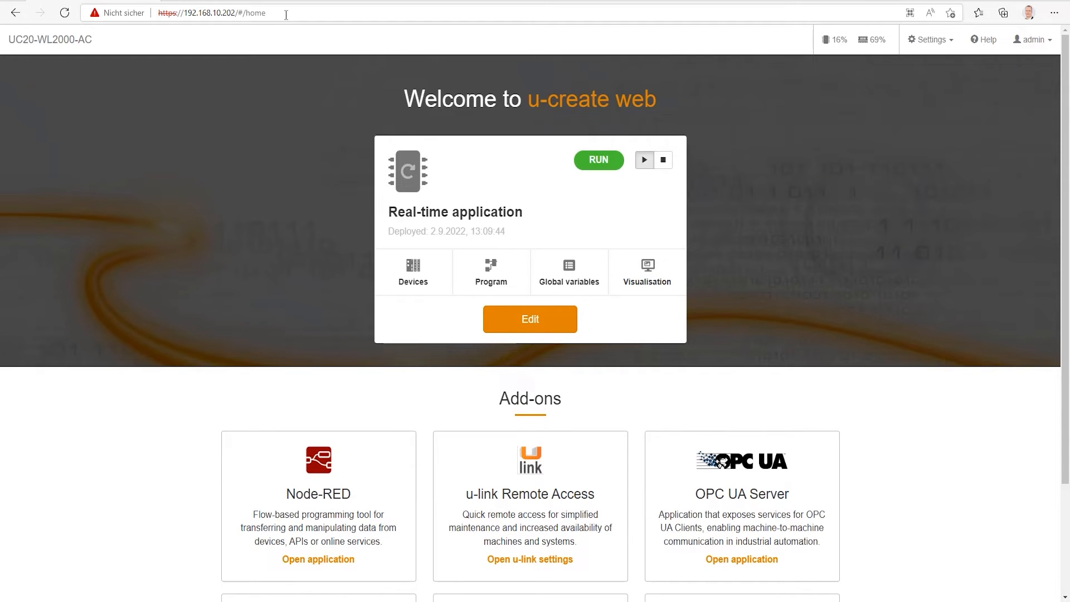
{"action": "mouse_move", "coordinate": [356, 324]}
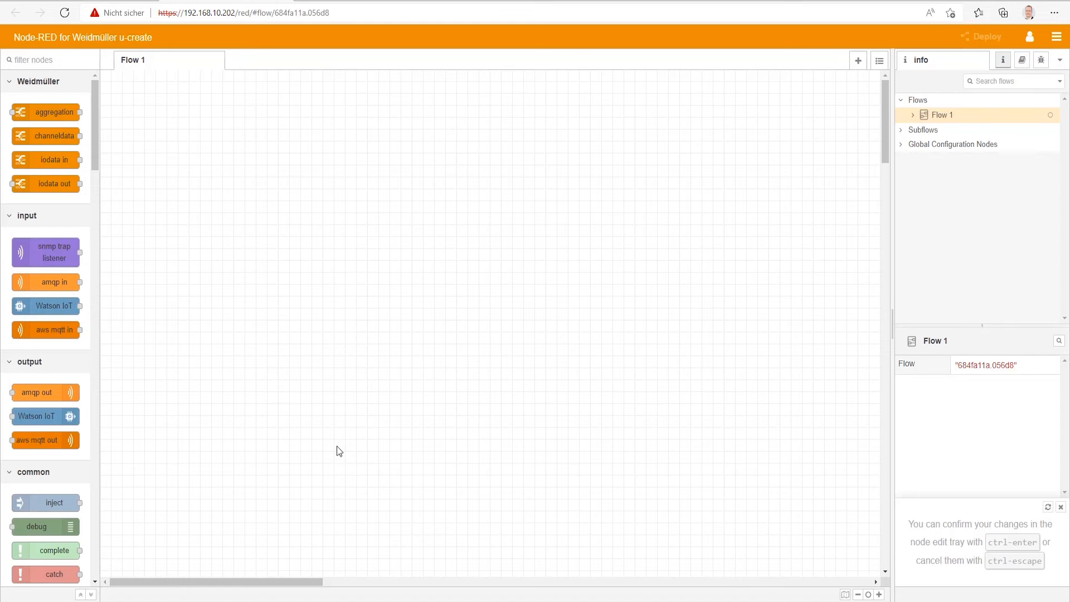
{"action": "mouse_move", "coordinate": [330, 431]}
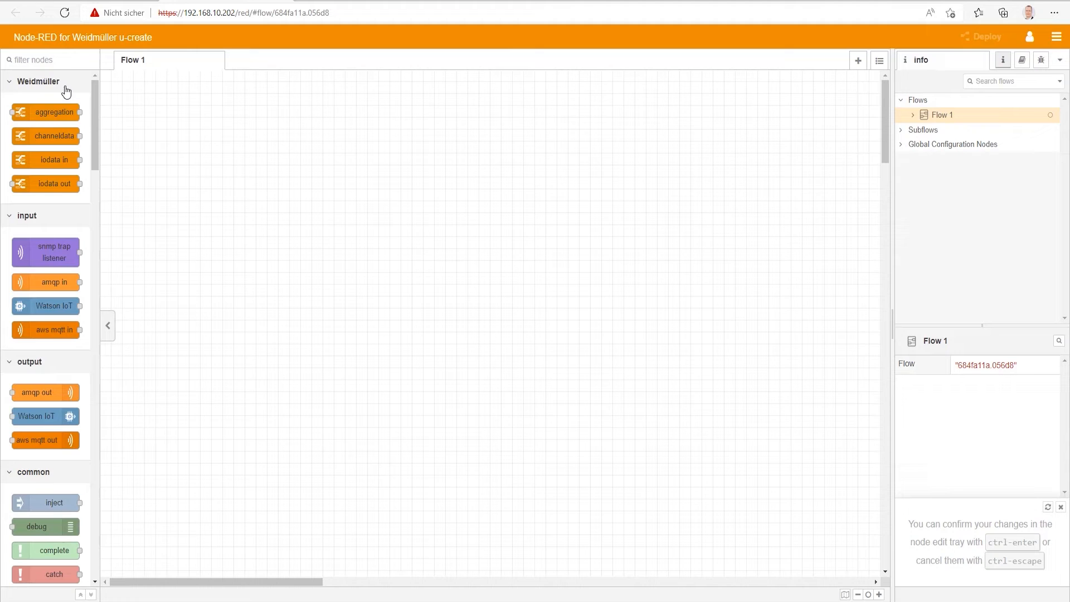
{"action": "mouse_move", "coordinate": [56, 100]}
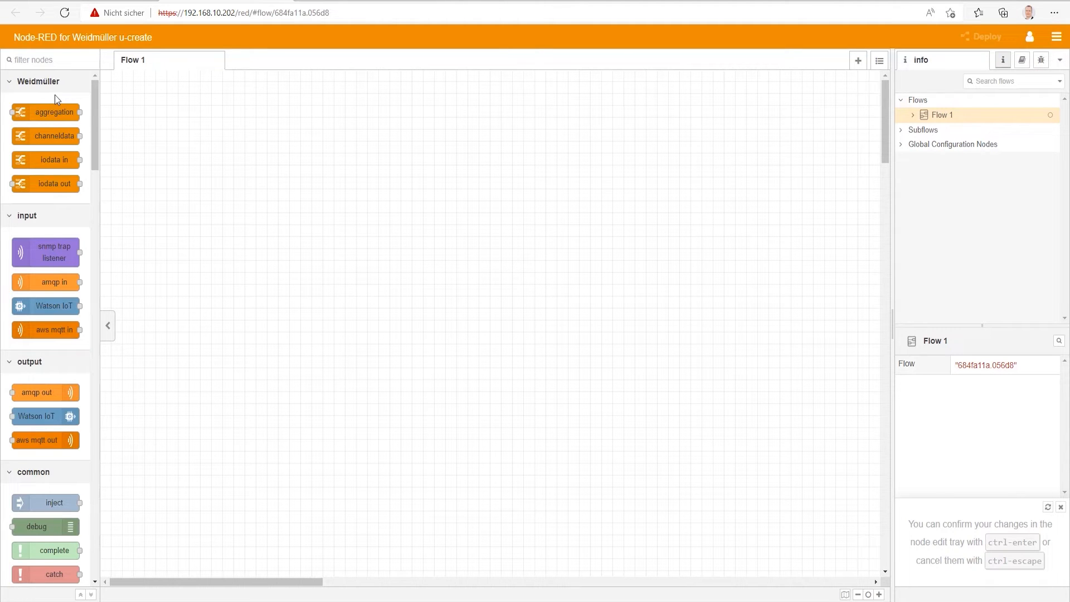
{"action": "mouse_move", "coordinate": [61, 82]}
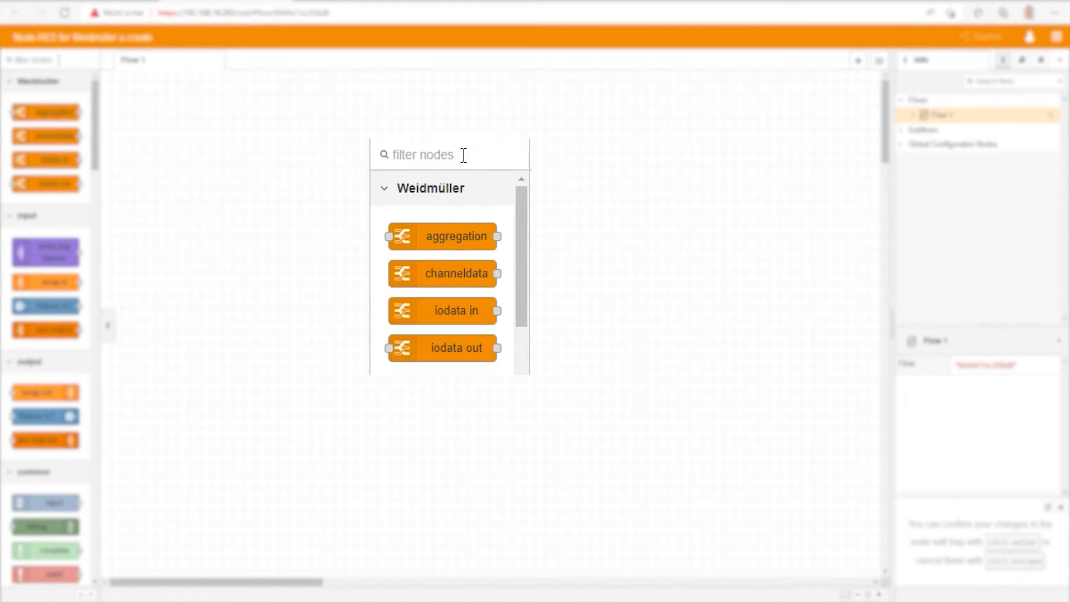
Place an inject node (timestamp) on the Flow 1 canvas via the 'inje' palette filter, then clear the filter
{"action": "type", "text": "inje"}
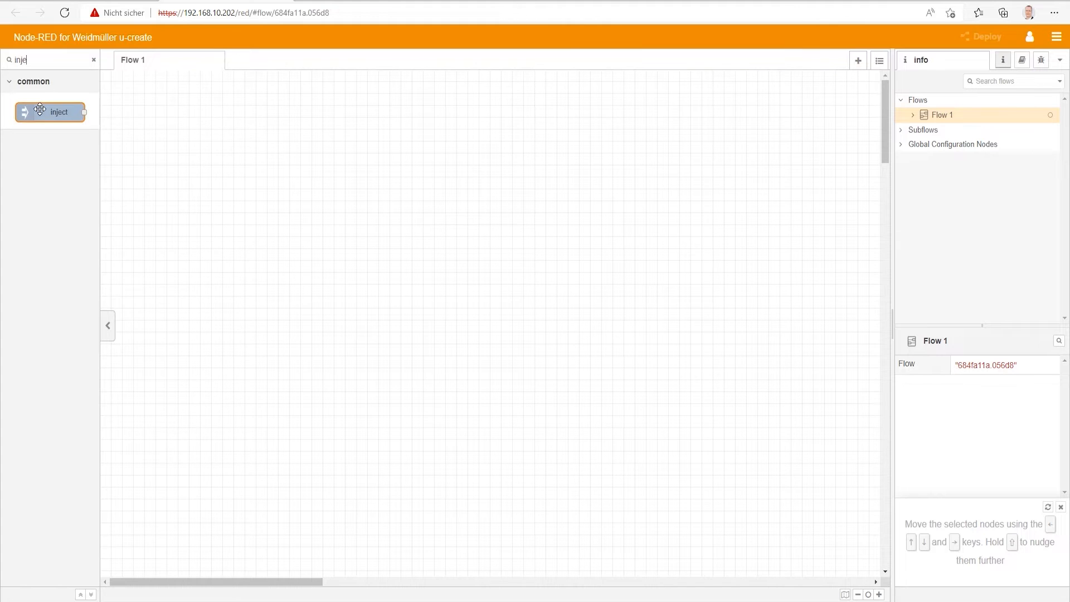
{"action": "left_click_drag", "start_coordinate": [50, 112], "coordinate": [205, 142]}
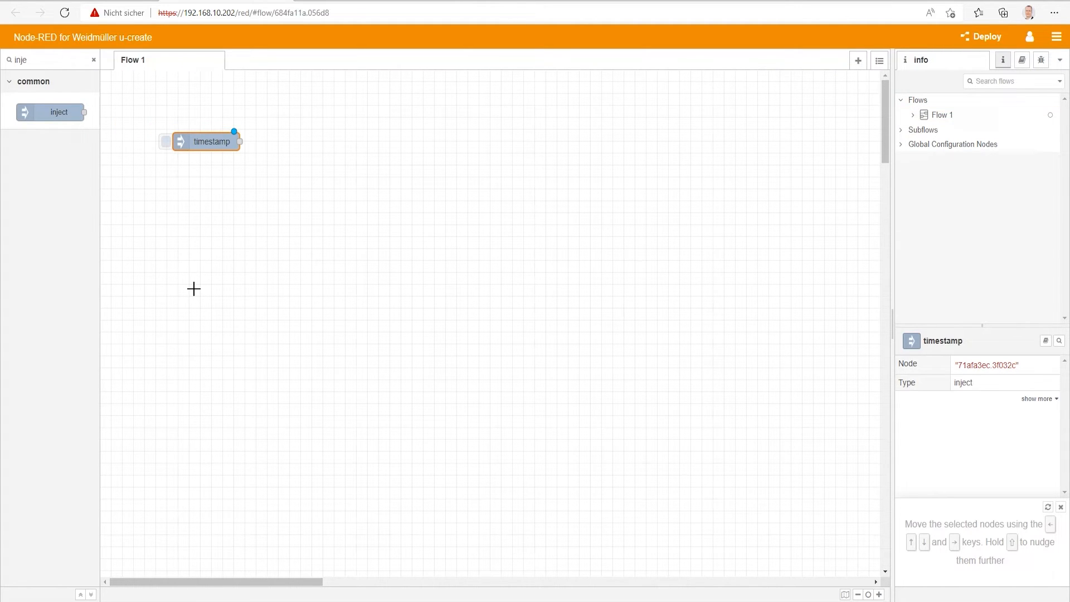
{"action": "mouse_move", "coordinate": [123, 208]}
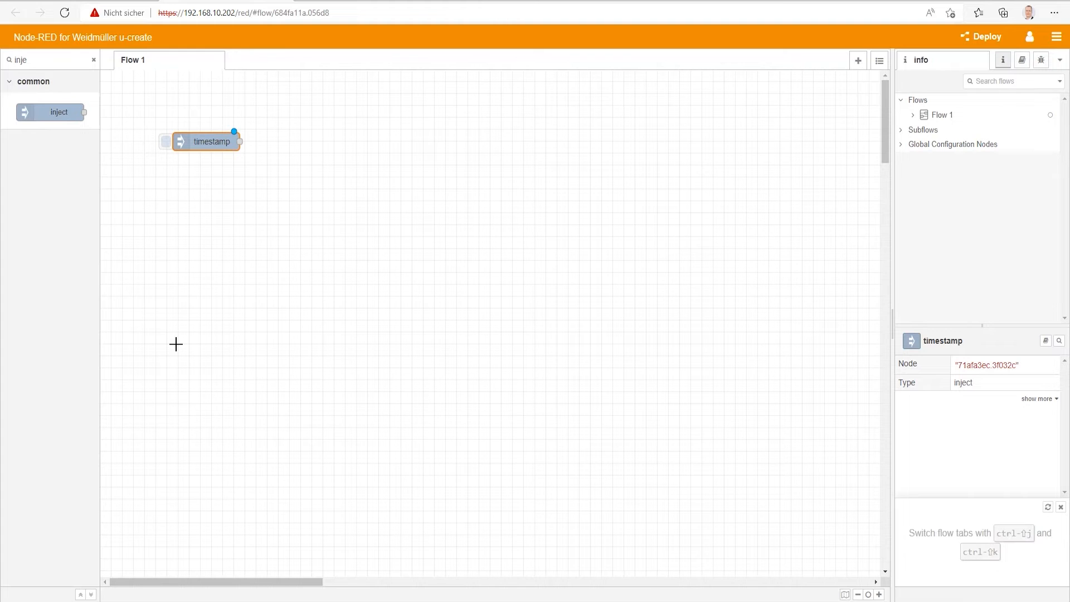
{"action": "mouse_move", "coordinate": [165, 347]}
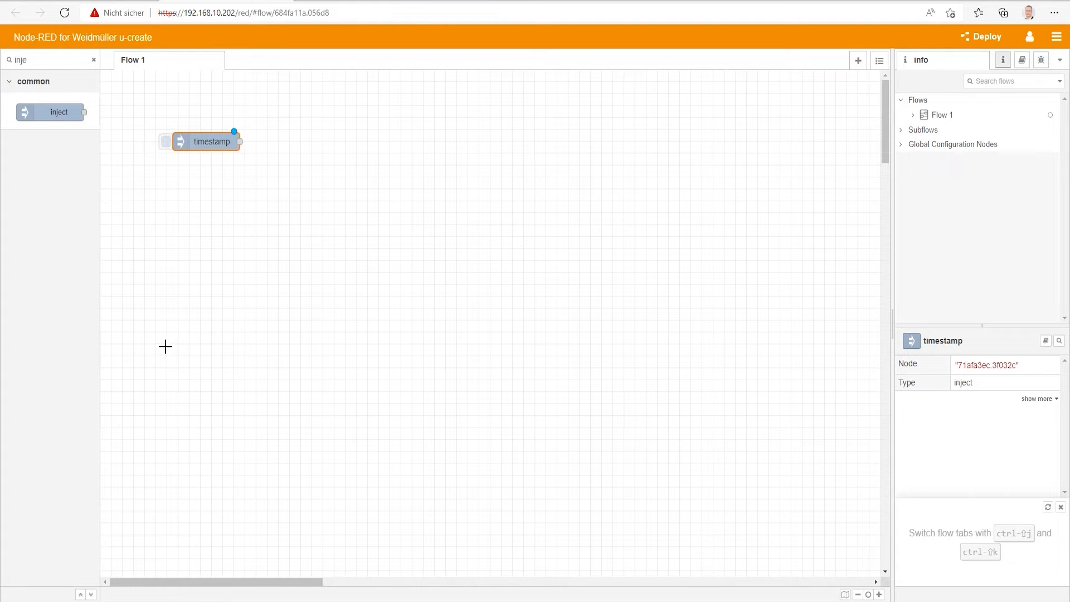
{"action": "mouse_move", "coordinate": [139, 353]}
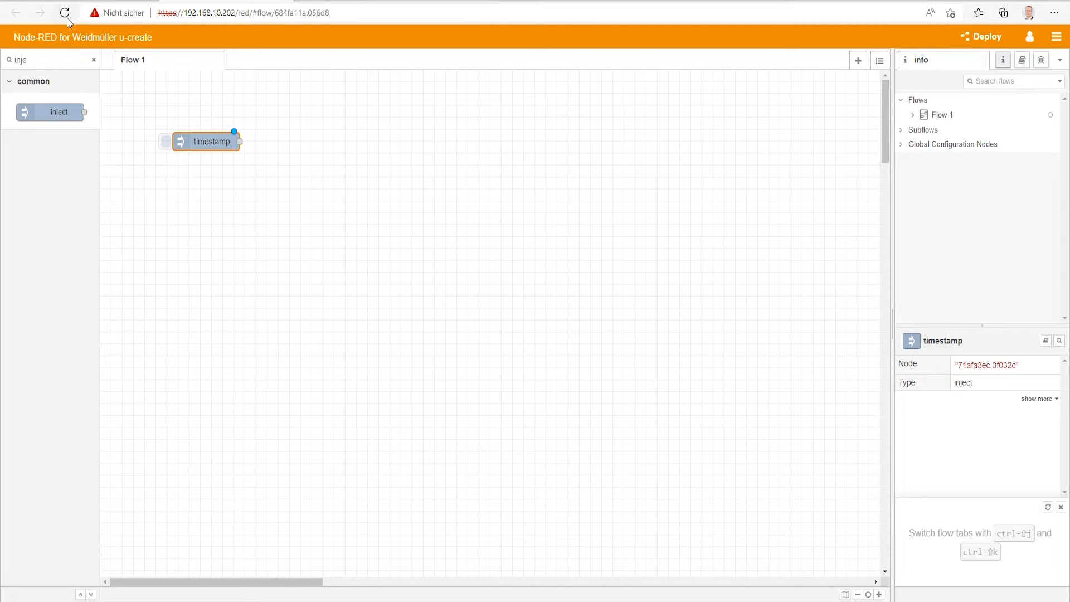
{"action": "left_click", "coordinate": [93, 59]}
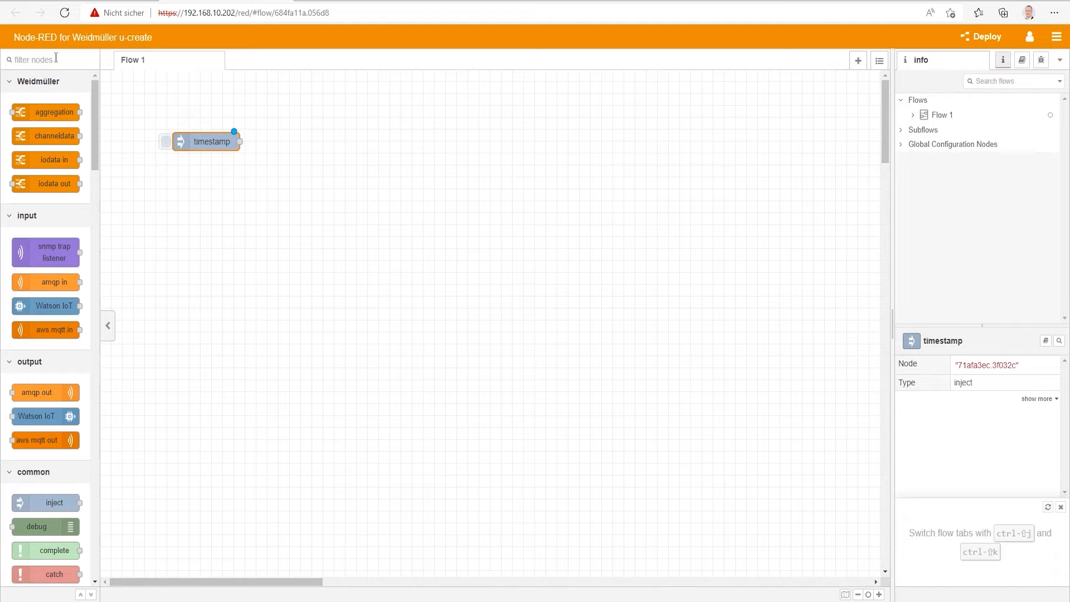
Add an mqtt out node right of timestamp, wire timestamp into it and start its broker setup
{"action": "type", "text": "m"}
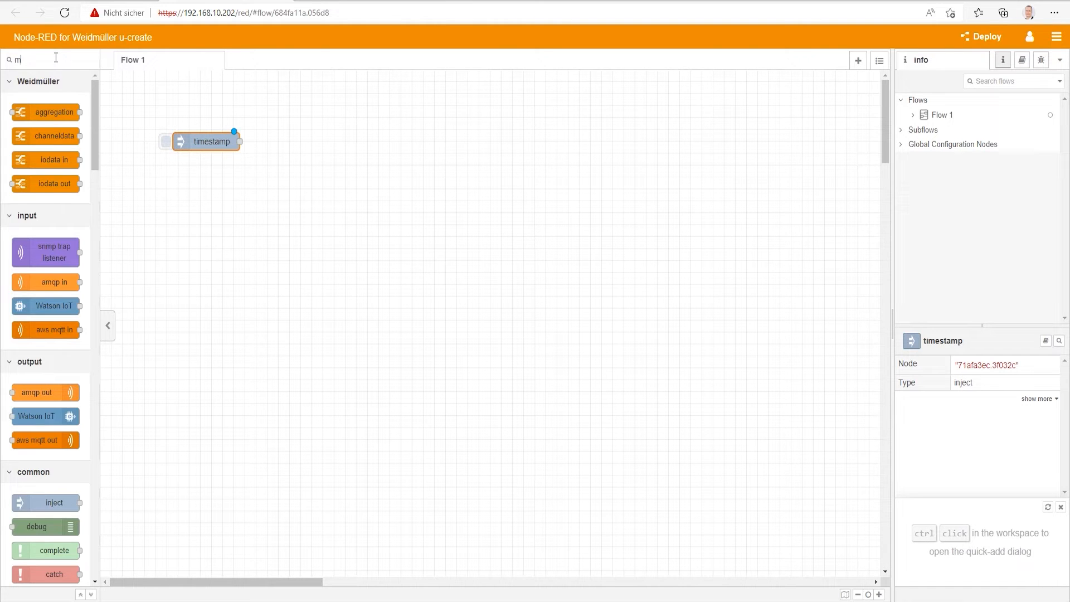
{"action": "type", "text": "qtt"}
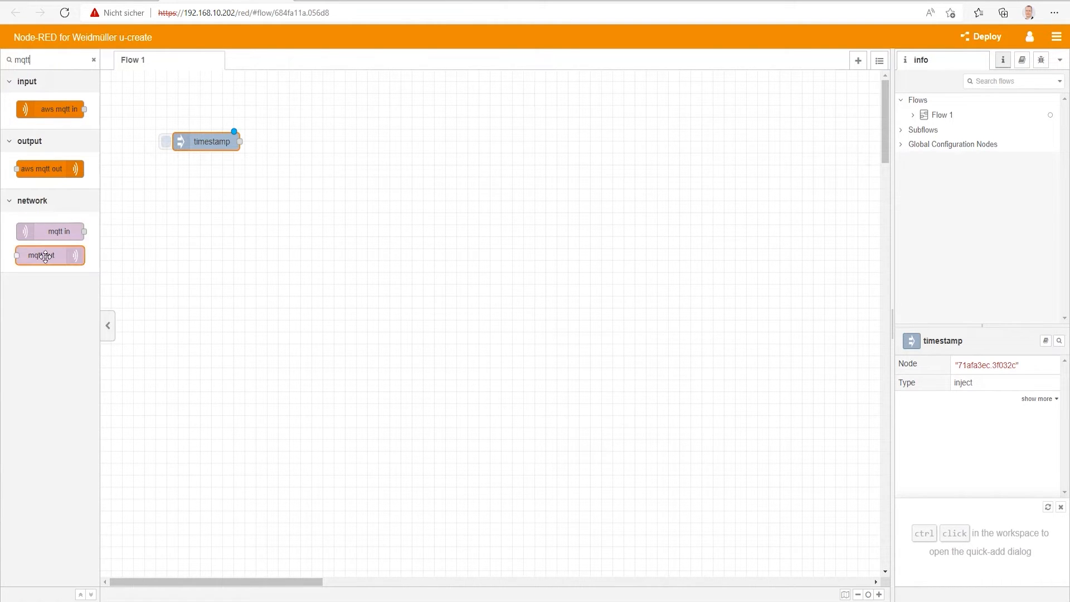
{"action": "left_click_drag", "start_coordinate": [49, 254], "coordinate": [355, 141]}
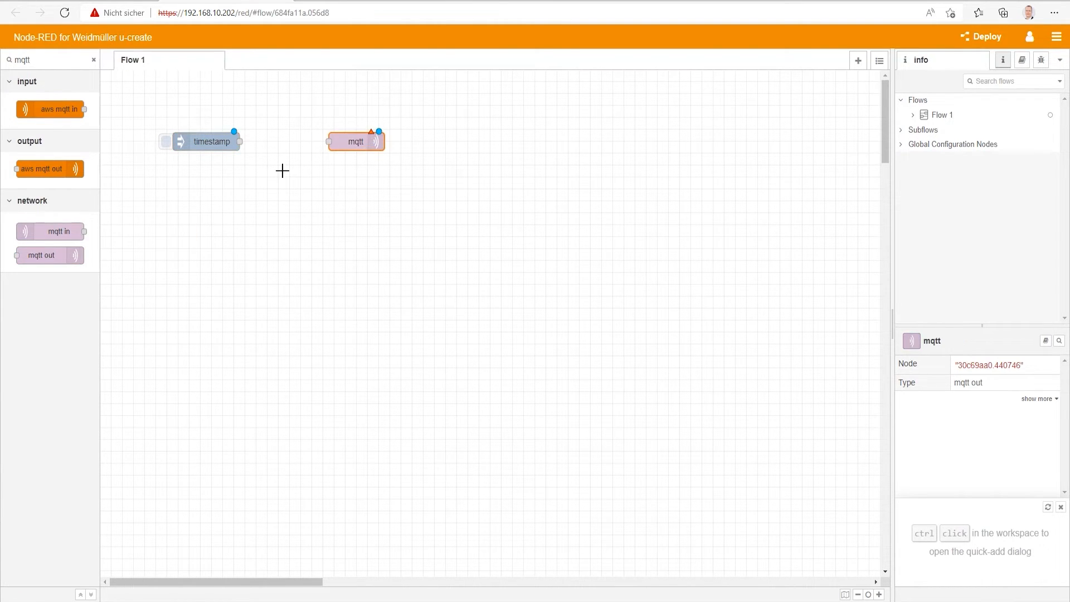
{"action": "left_click_drag", "start_coordinate": [239, 141], "coordinate": [331, 141]}
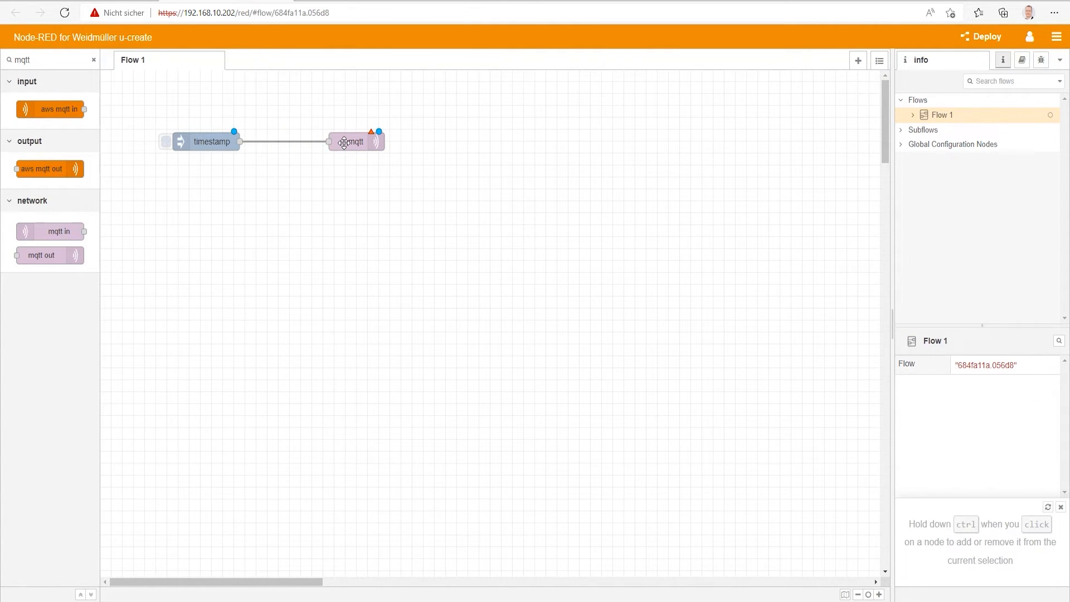
{"action": "double_click", "coordinate": [353, 141]}
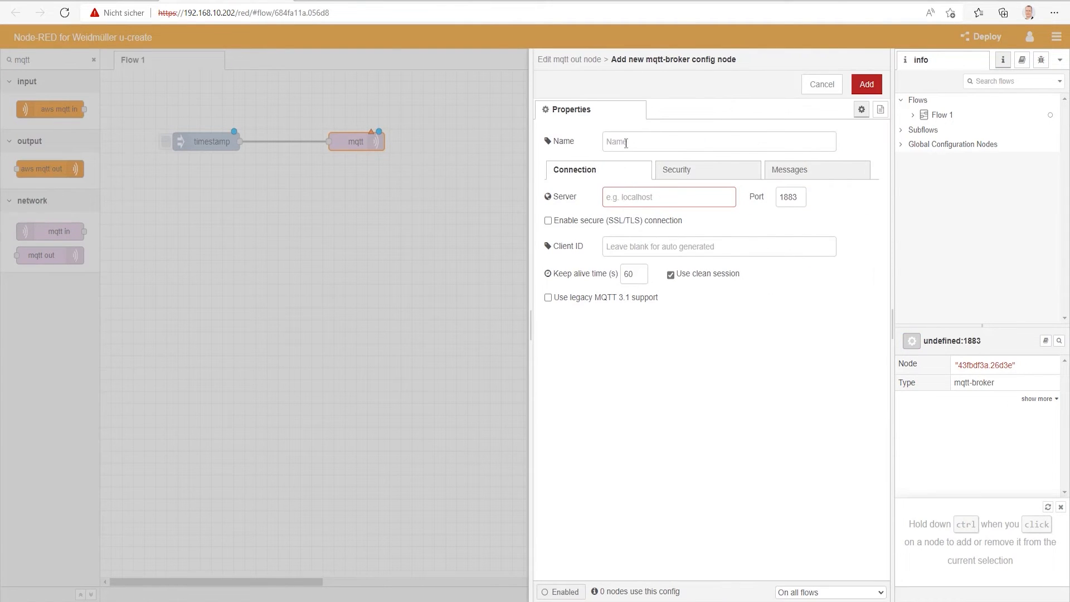
Configure broker test.mosquitto.org:1883 and publish topic 20220926demo/requestData on the mqtt out node
{"action": "left_click", "coordinate": [667, 196]}
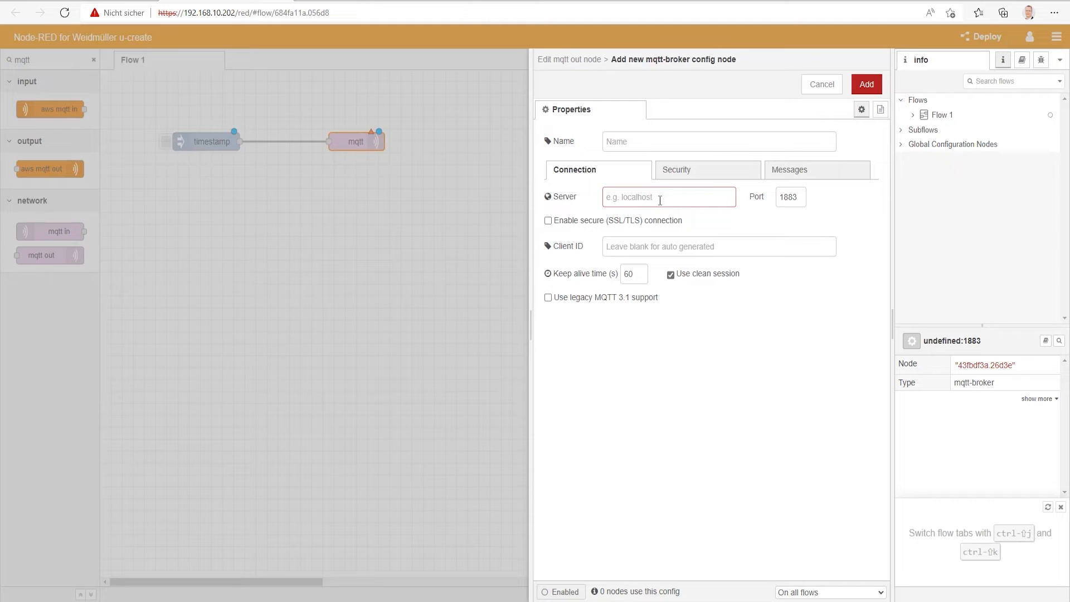
{"action": "mouse_move", "coordinate": [646, 202]}
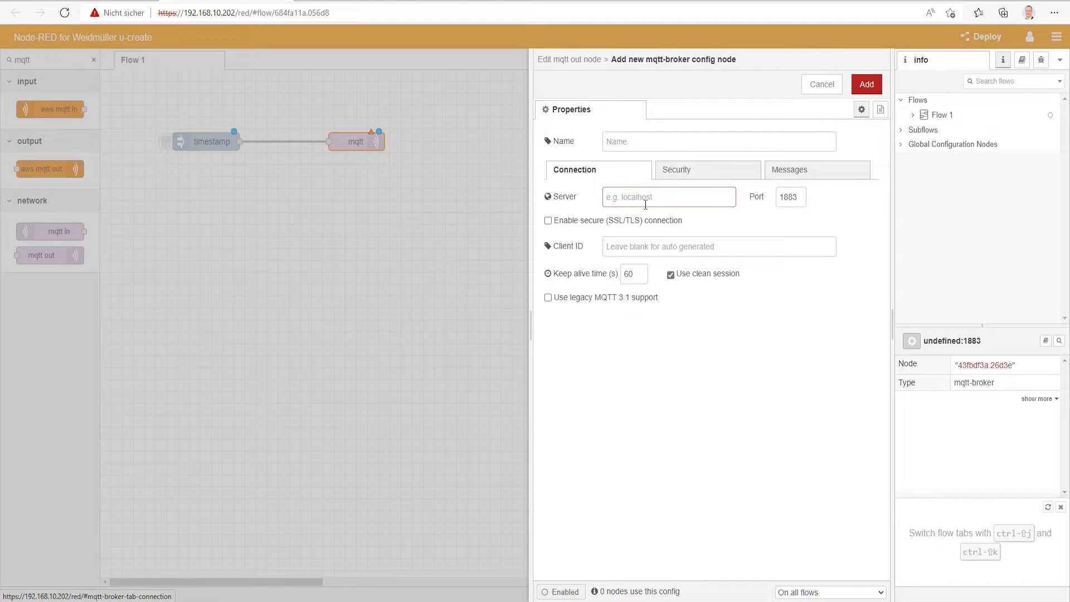
{"action": "type", "text": "test."}
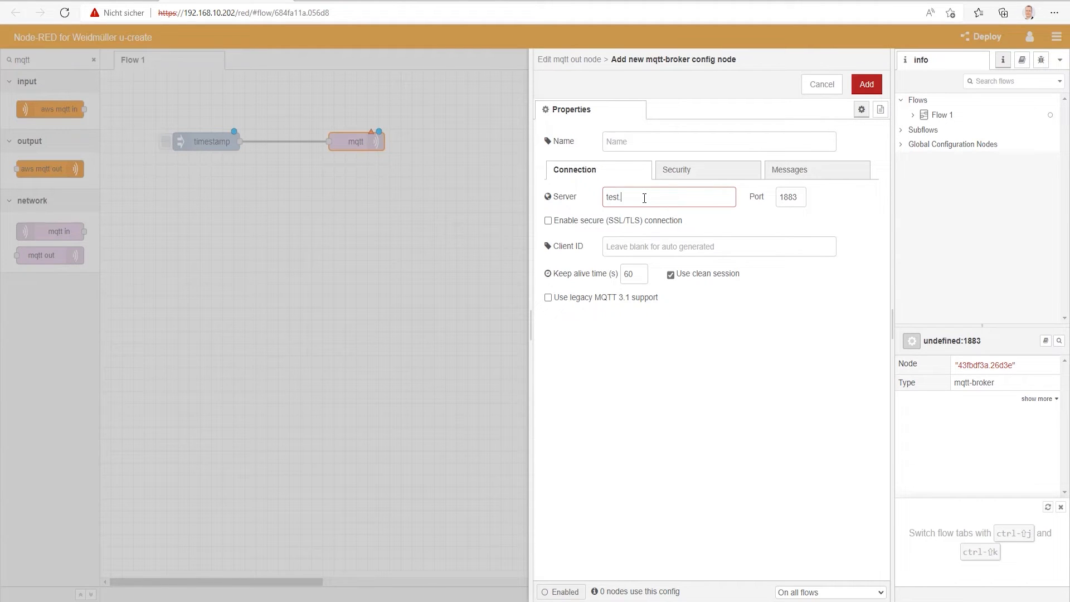
{"action": "type", "text": "mosquitto.org"}
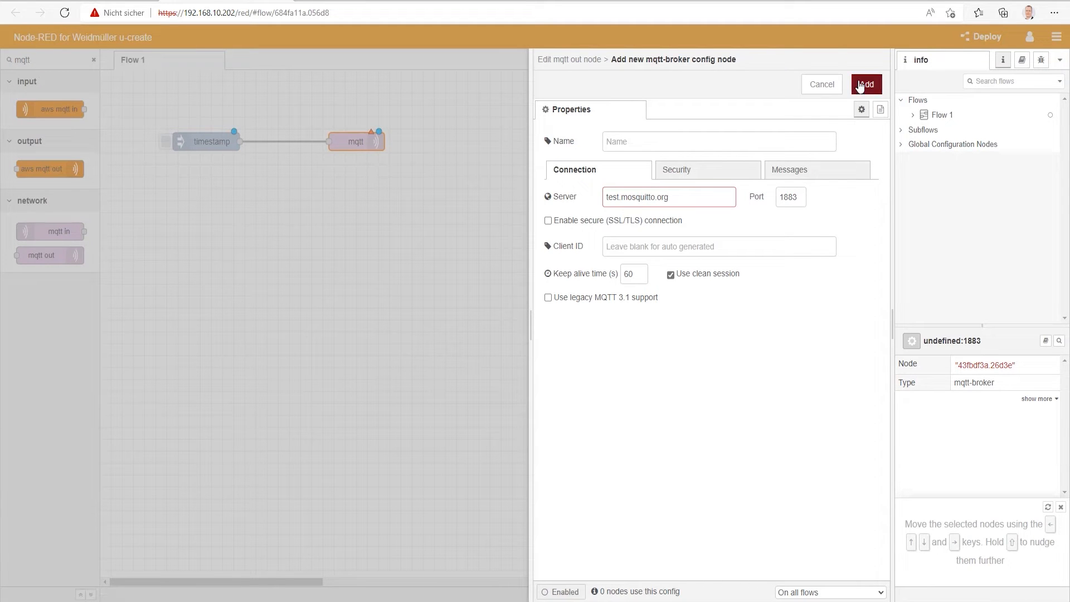
{"action": "left_click", "coordinate": [865, 84]}
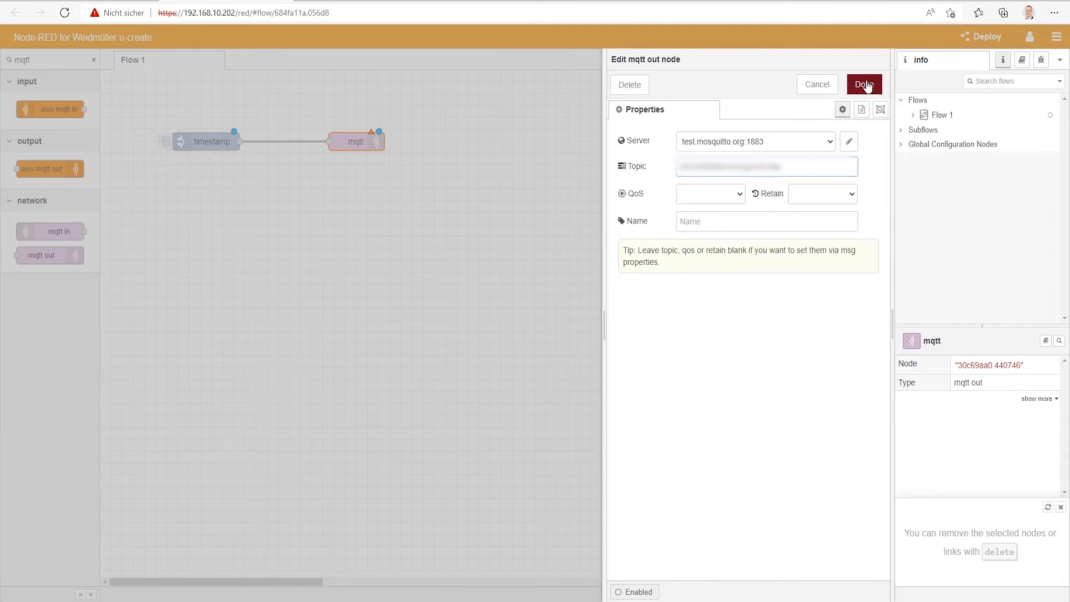
{"action": "left_click", "coordinate": [864, 85]}
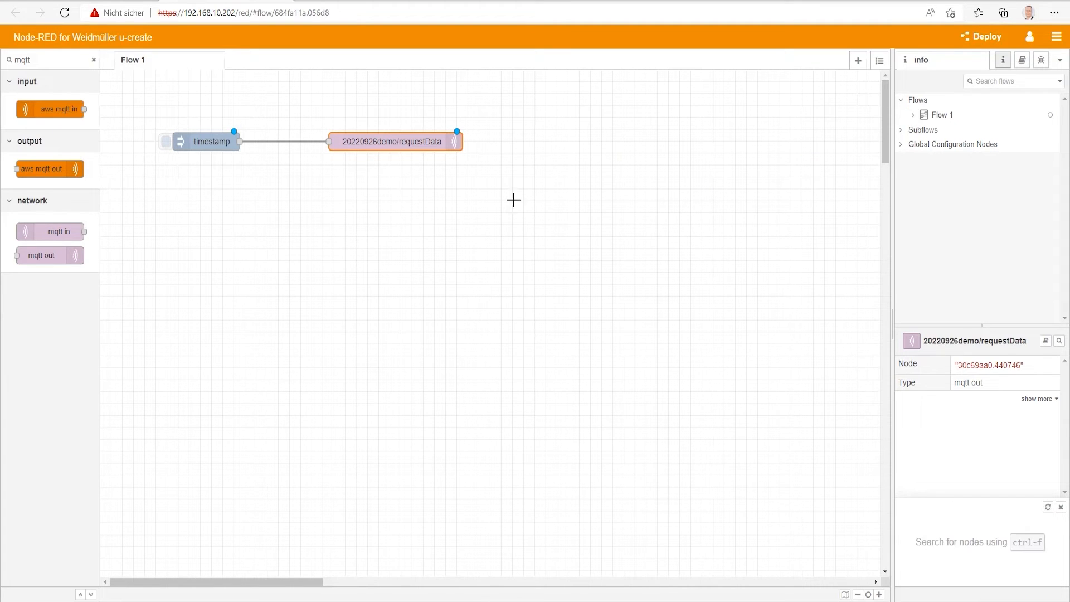
{"action": "mouse_move", "coordinate": [454, 238]}
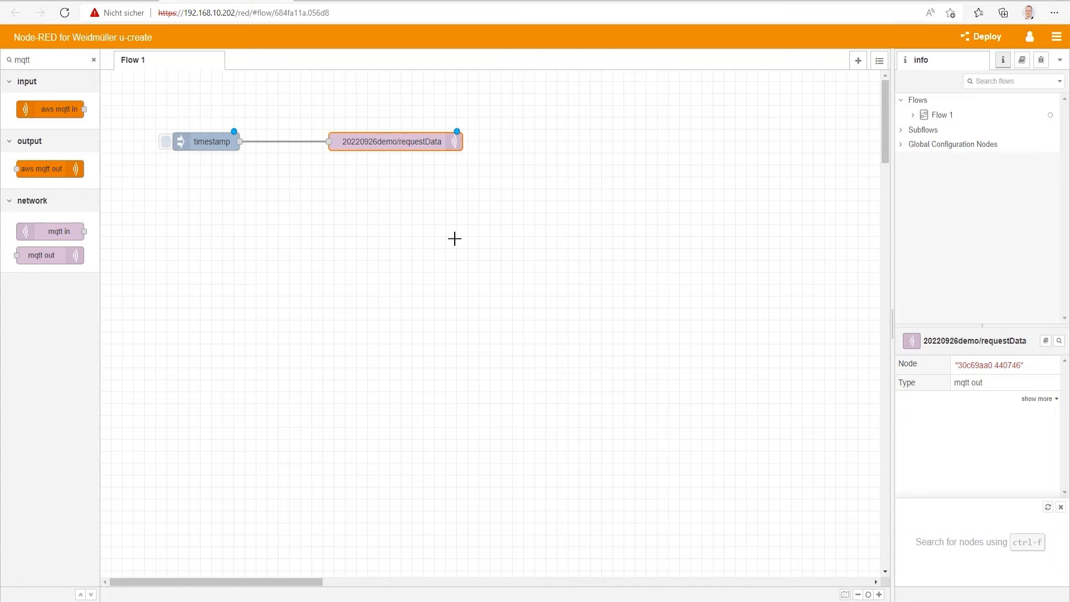
{"action": "mouse_move", "coordinate": [378, 308]}
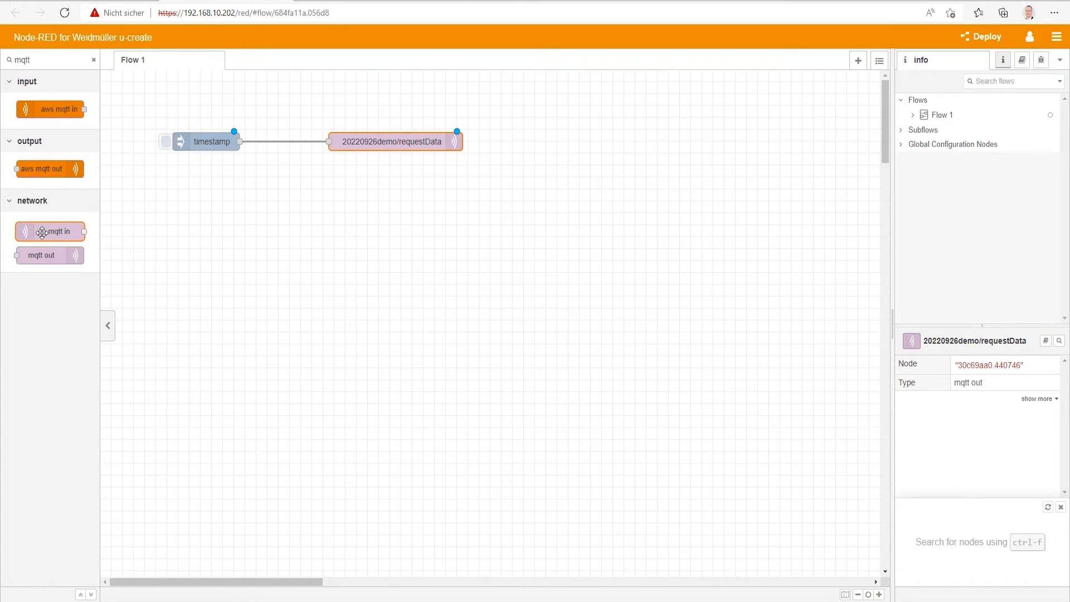
Place an mqtt in node below timestamp and wire it into a msg.payload debug node
{"action": "left_click_drag", "start_coordinate": [50, 231], "coordinate": [213, 190]}
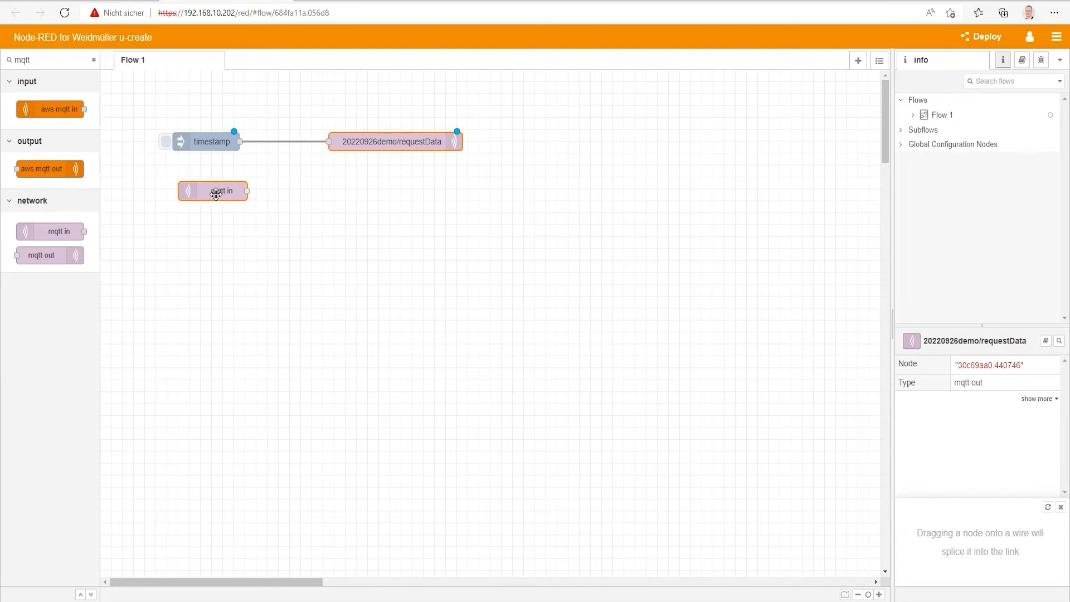
{"action": "left_click", "coordinate": [212, 190]}
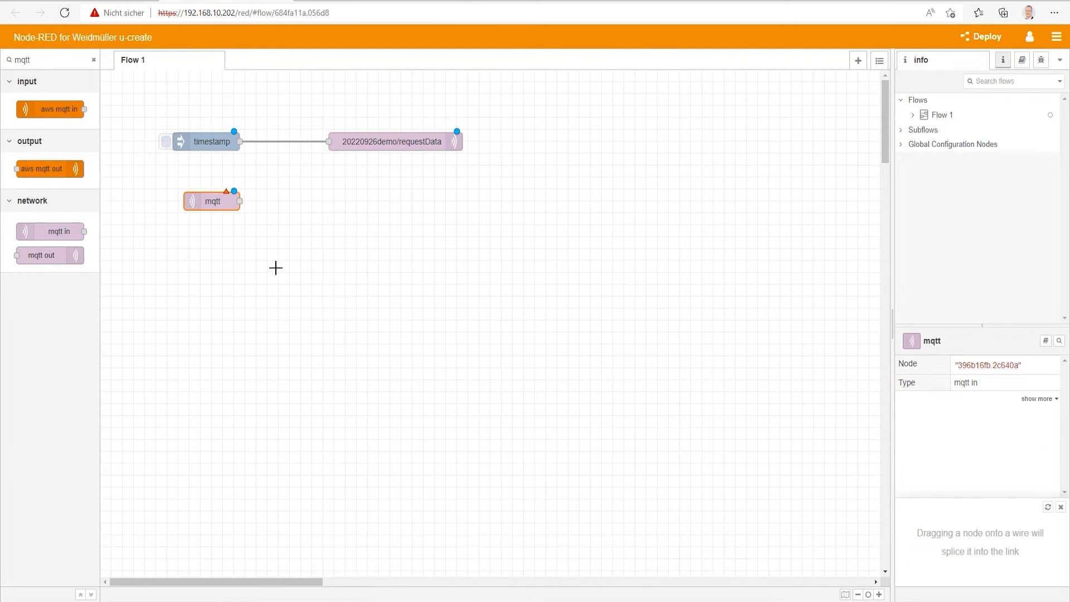
{"action": "mouse_move", "coordinate": [102, 215]}
{"action": "type", "text": "debug"}
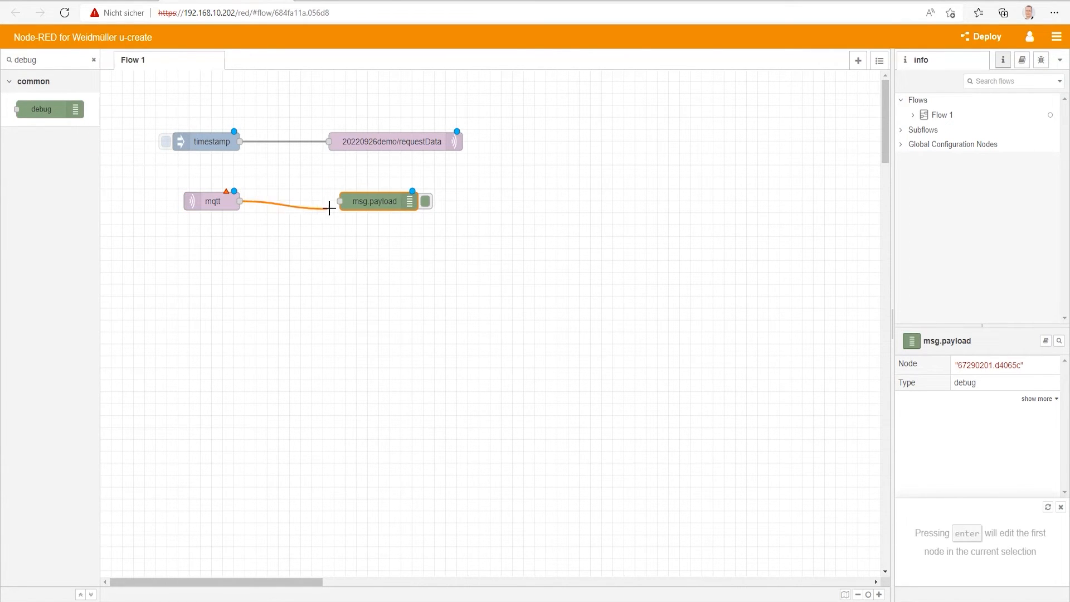
{"action": "left_click", "coordinate": [793, 87]}
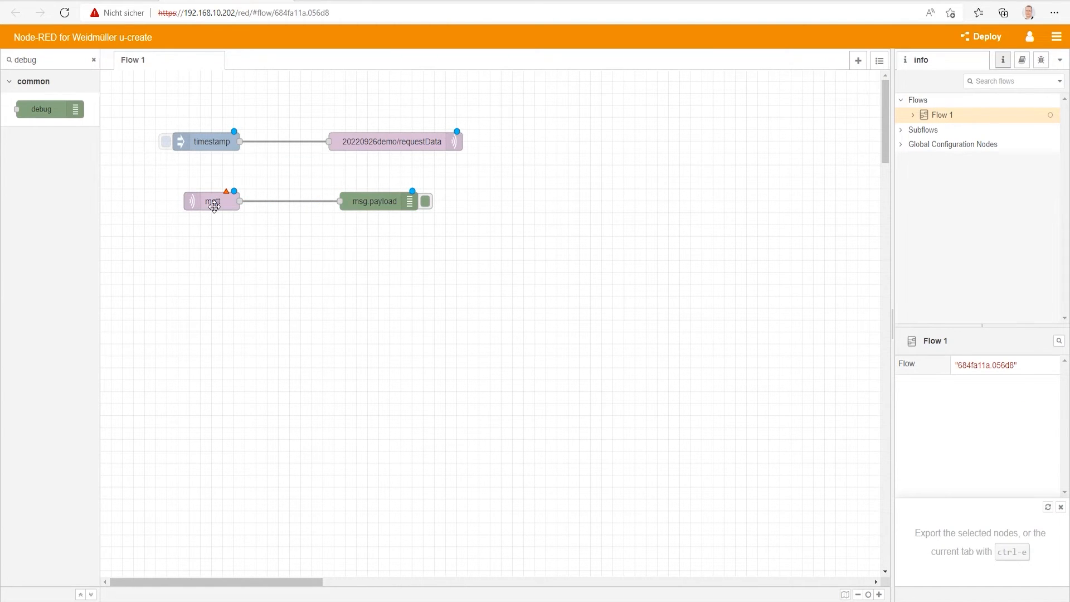
Subscribe the mqtt in node to 202209demo/# on test.mosquitto.org:1883 and deploy the flow
{"action": "double_click", "coordinate": [212, 200]}
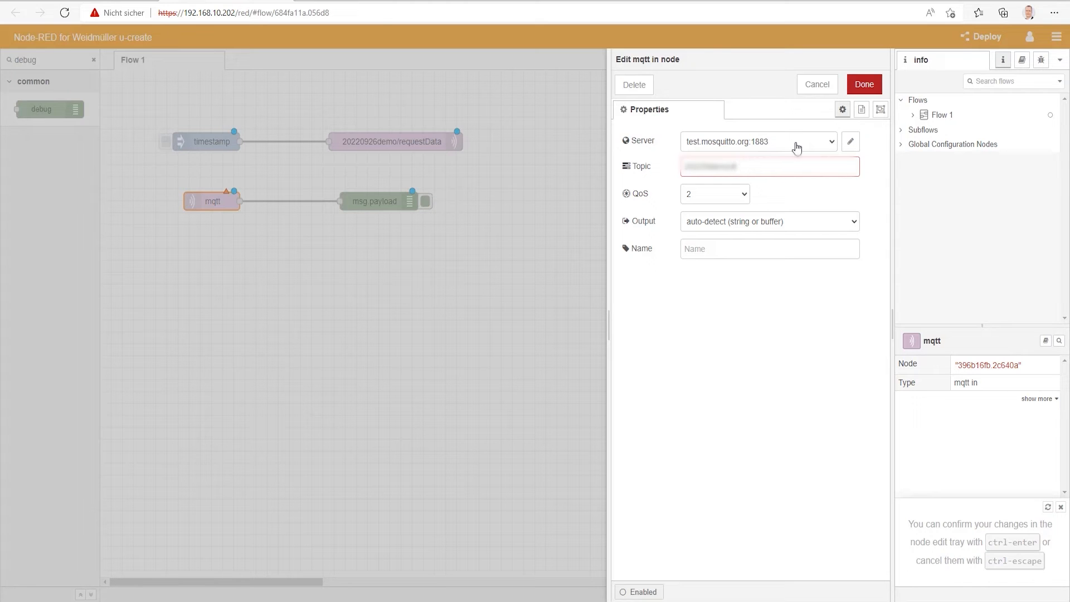
{"action": "left_click", "coordinate": [862, 84]}
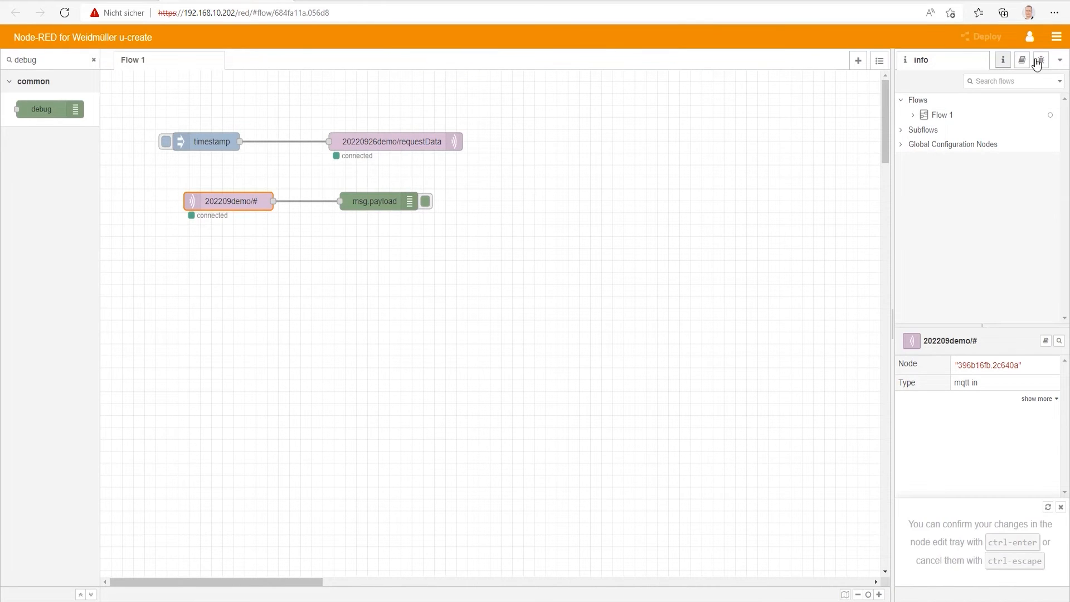
Show the Debug sidebar and inject the timestamp to receive 20220926demo voltage, current and temperature readings
{"action": "left_click", "coordinate": [1040, 60]}
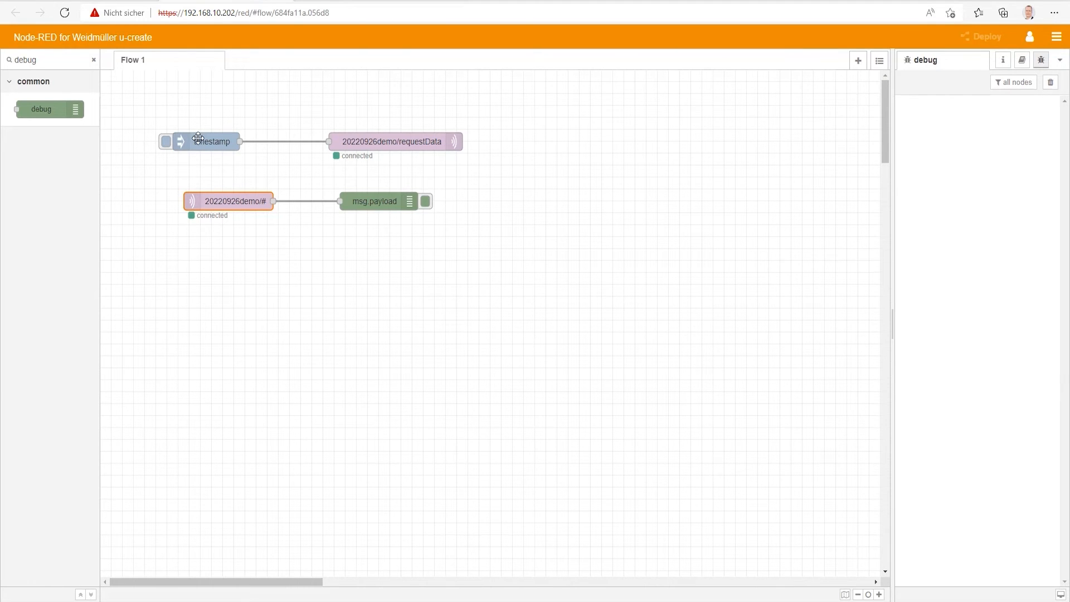
{"action": "mouse_move", "coordinate": [167, 146]}
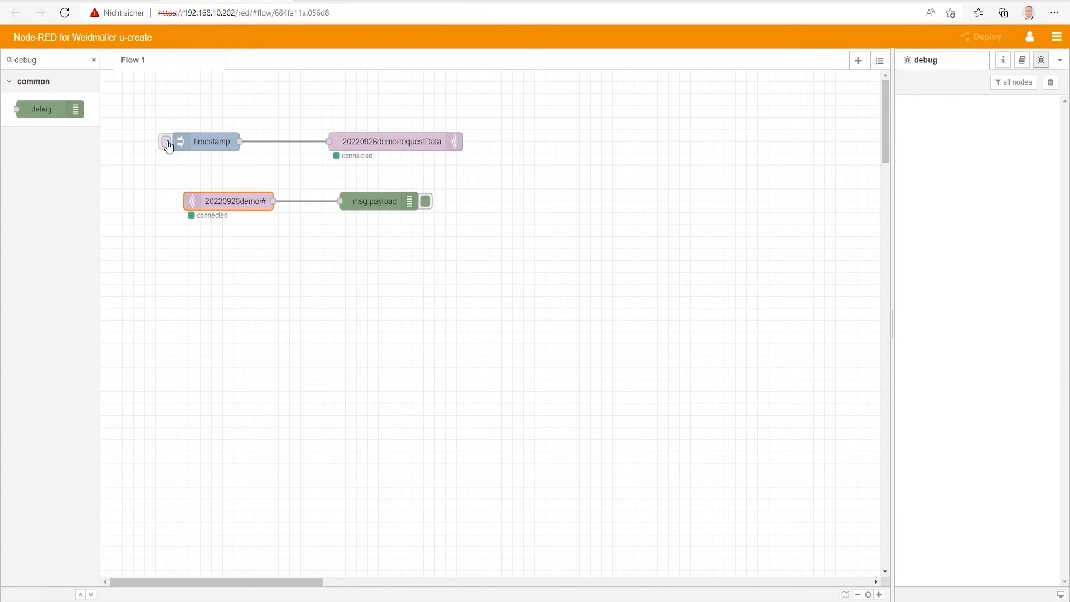
{"action": "left_click", "coordinate": [166, 141]}
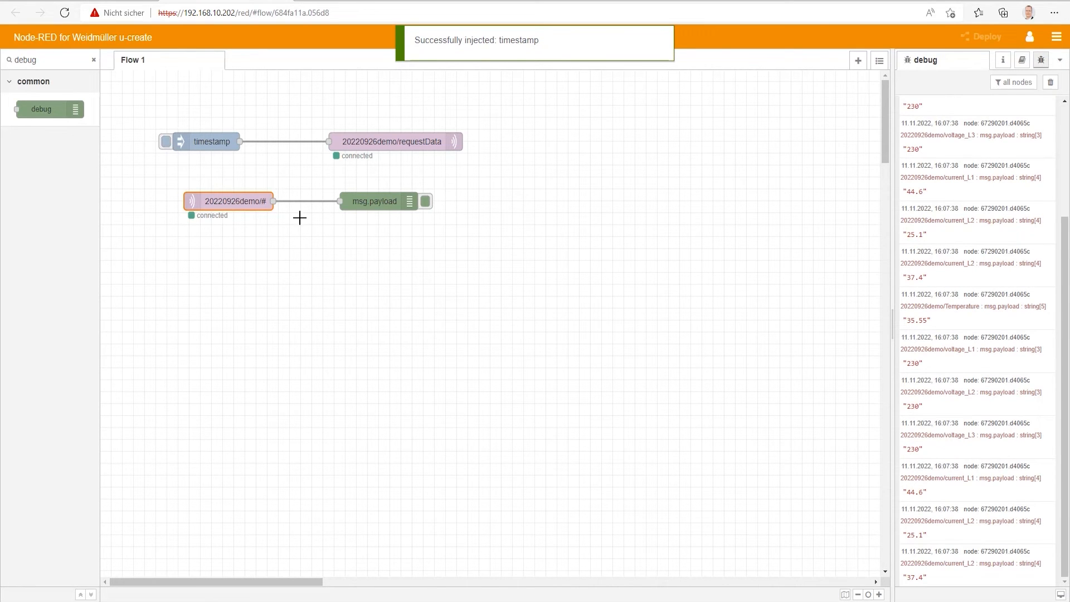
{"action": "mouse_move", "coordinate": [781, 374]}
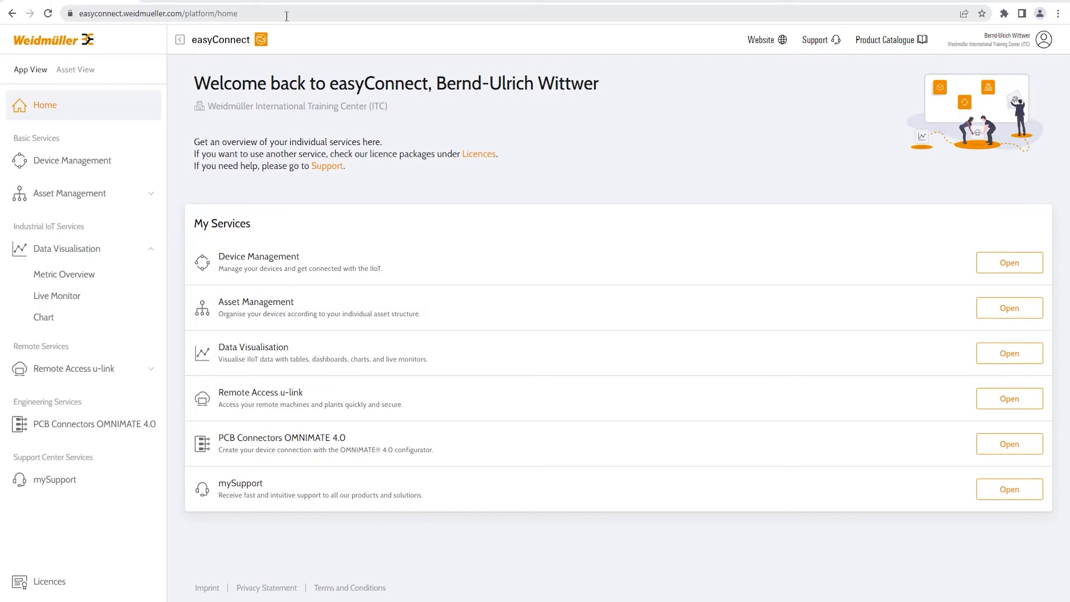
{"action": "mouse_move", "coordinate": [205, 61]}
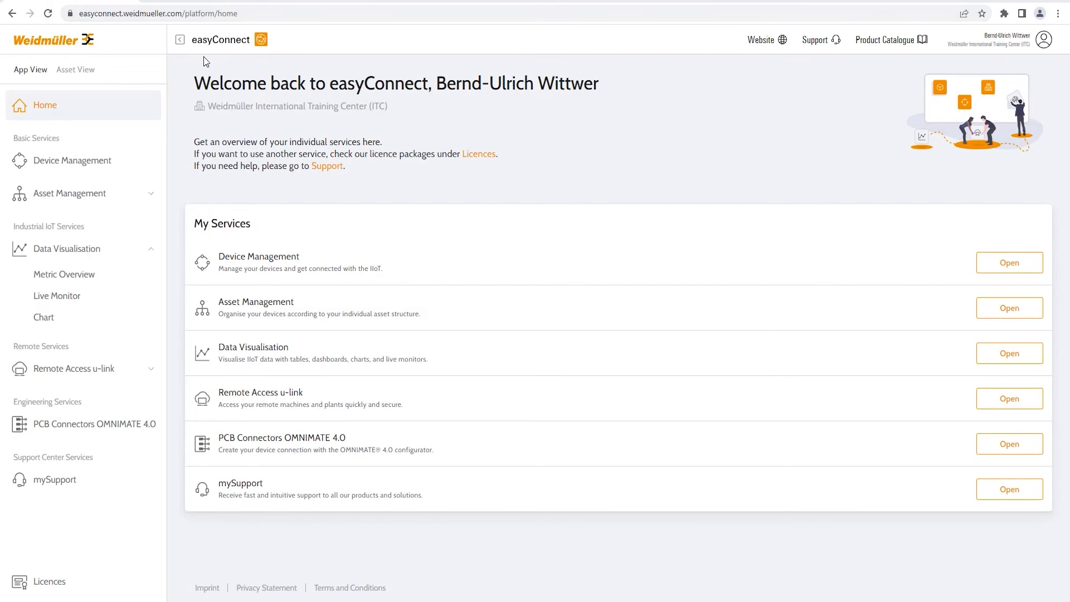
{"action": "mouse_move", "coordinate": [111, 131]}
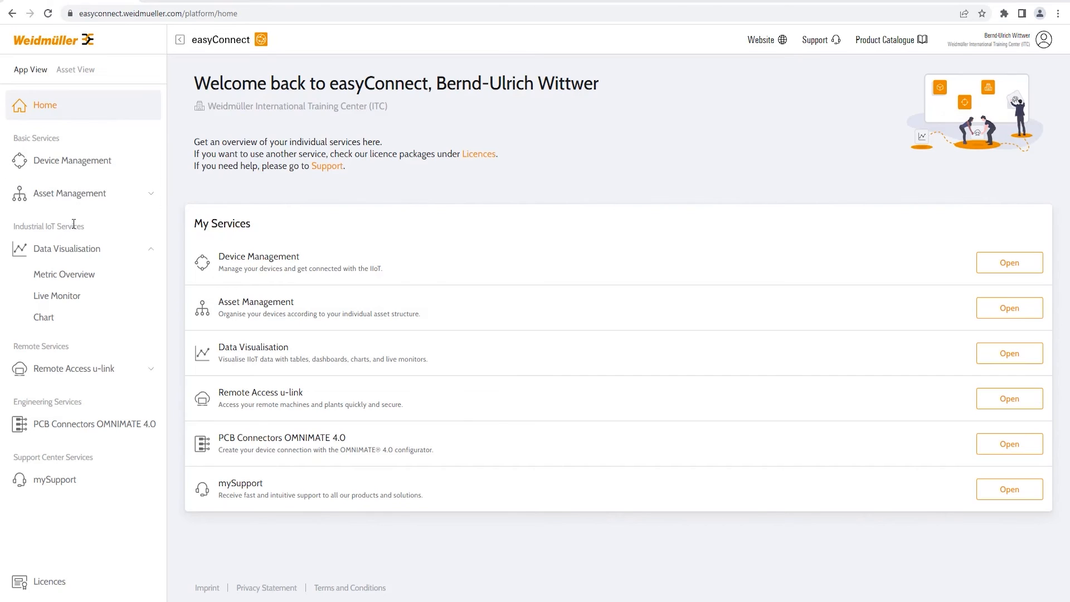
Open Device Management listing the four registered controllers with connectivity status
{"action": "left_click", "coordinate": [71, 160]}
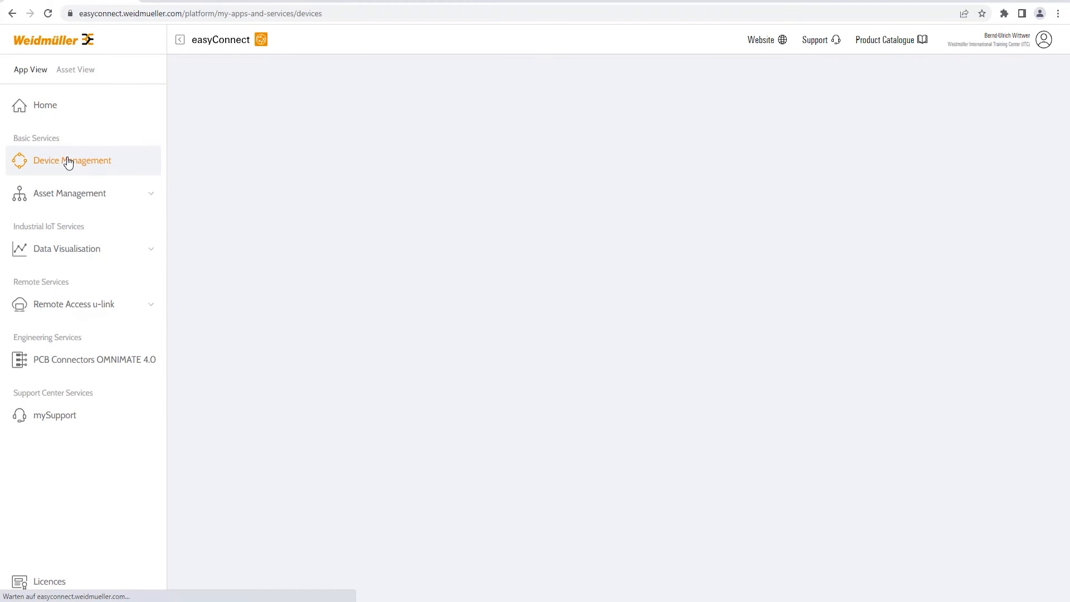
{"action": "left_click", "coordinate": [71, 160]}
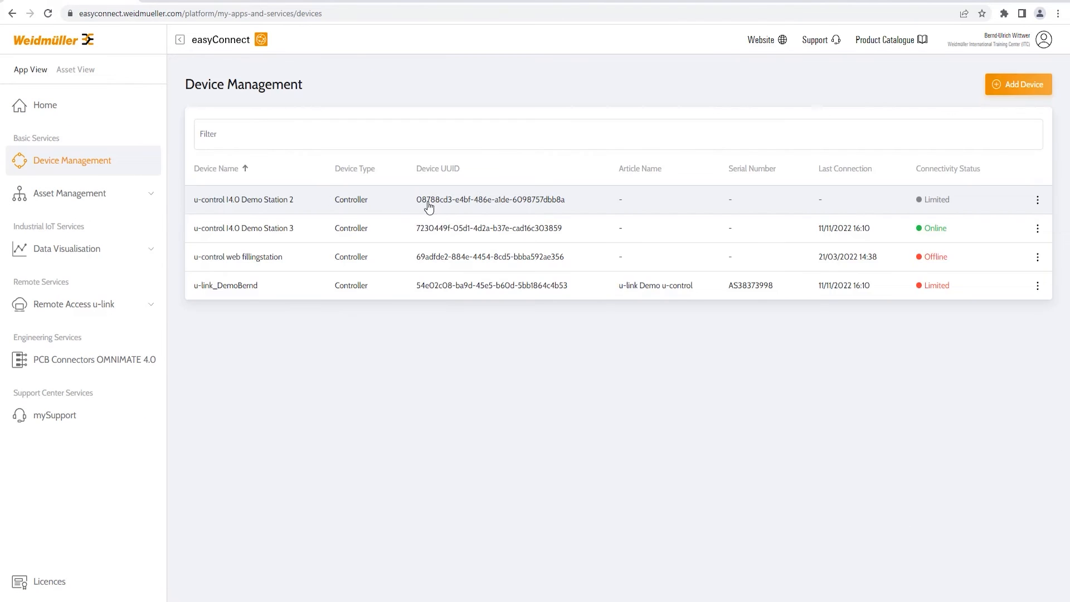
{"action": "mouse_move", "coordinate": [309, 333]}
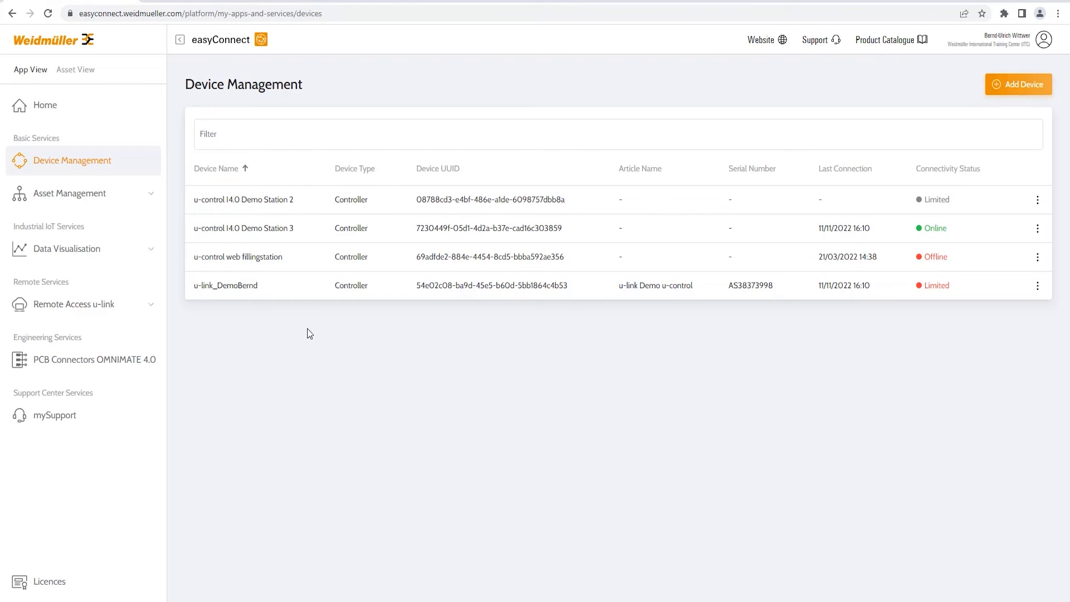
{"action": "mouse_move", "coordinate": [68, 253]}
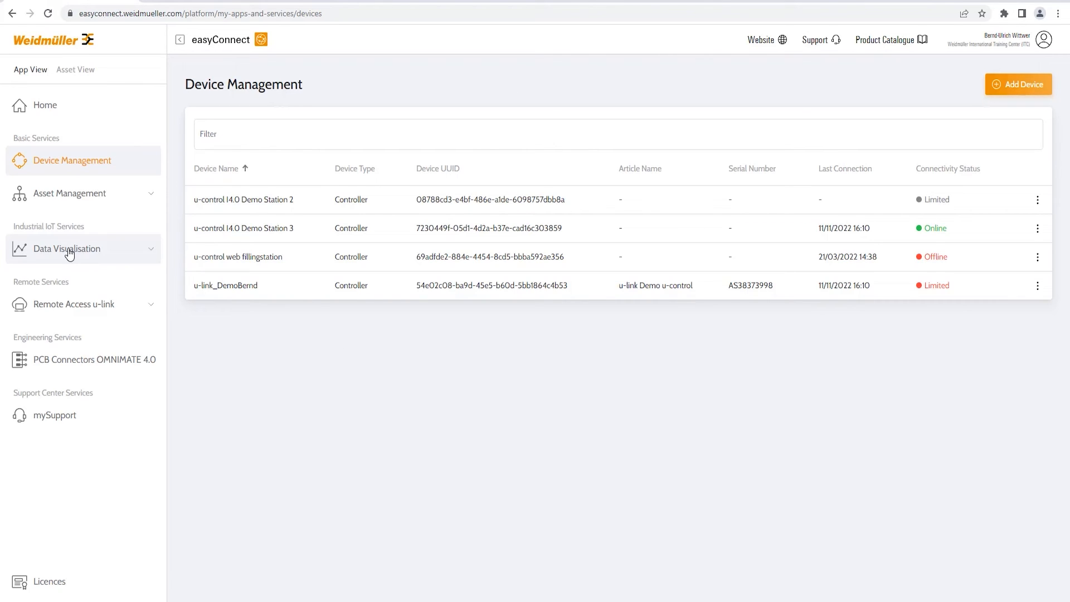
Open Data Visualisation > Live Monitor showing voltage 231, current 213 and 'Pump is off'
{"action": "left_click", "coordinate": [65, 249]}
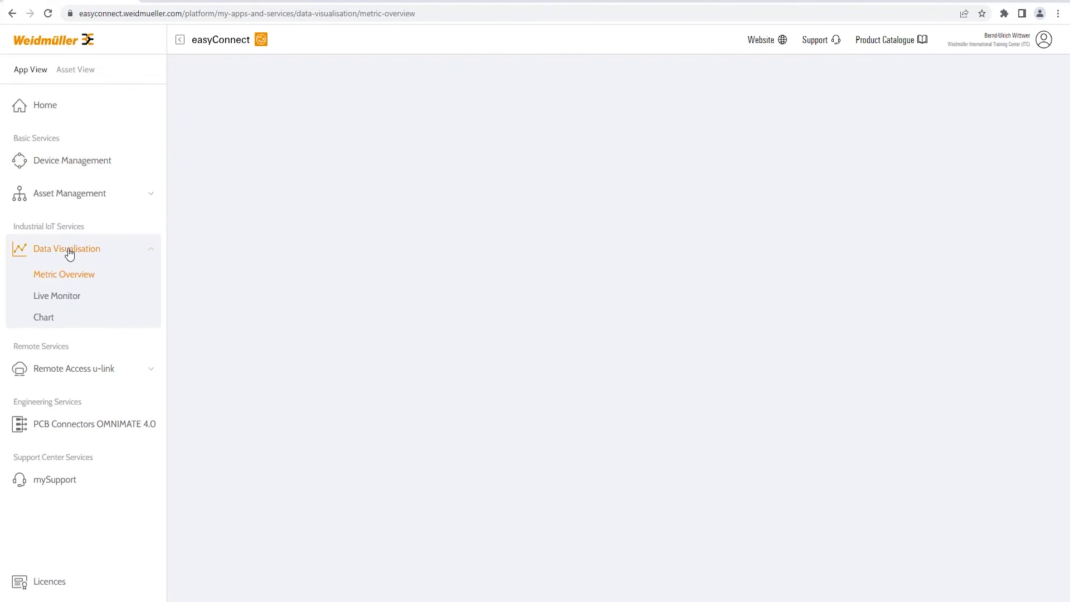
{"action": "left_click", "coordinate": [57, 295]}
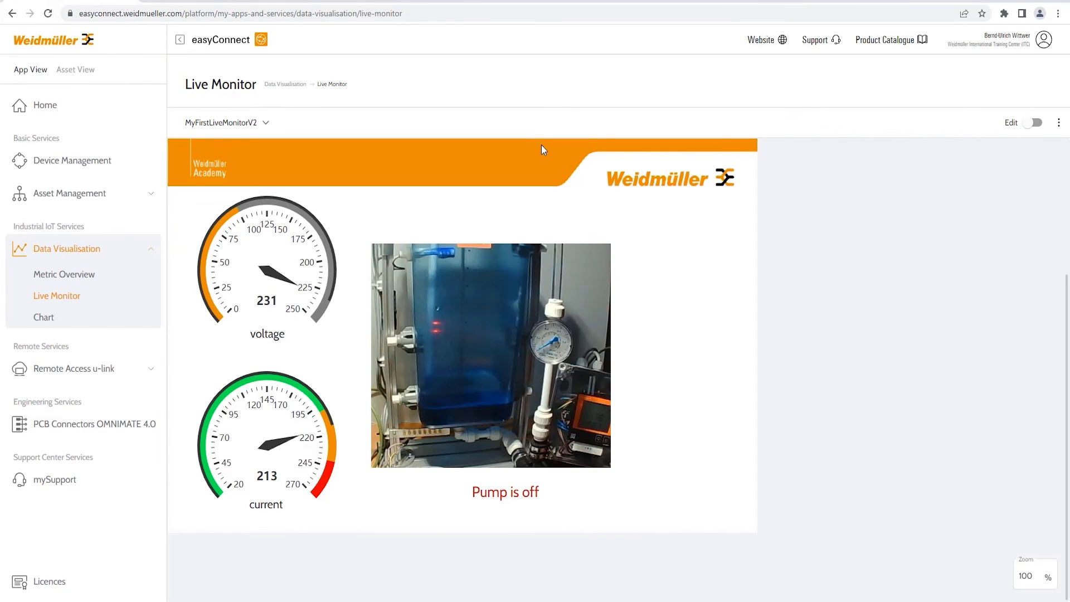
{"action": "mouse_move", "coordinate": [72, 369]}
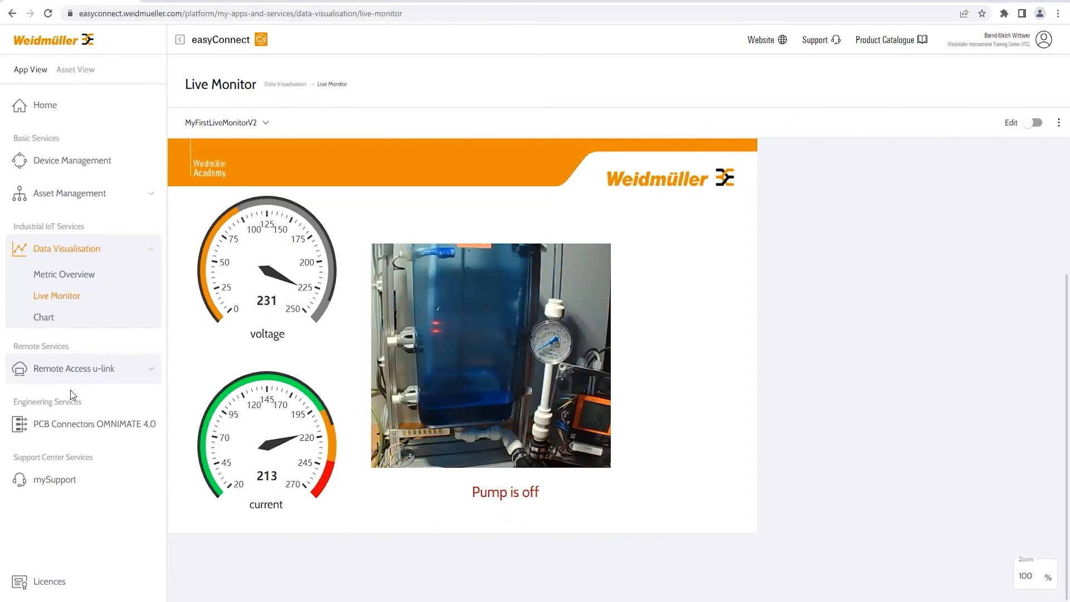
Open Remote Access u-link > Service Desk showing the VPN connection to u-control I4.0 Demo Station 3
{"action": "left_click", "coordinate": [73, 303]}
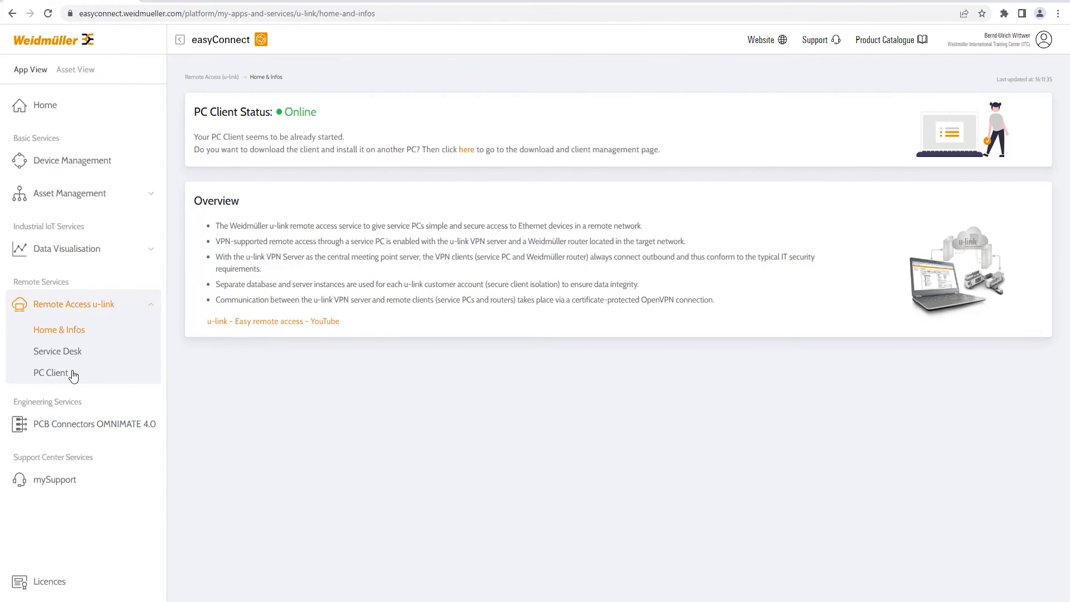
{"action": "mouse_move", "coordinate": [65, 367]}
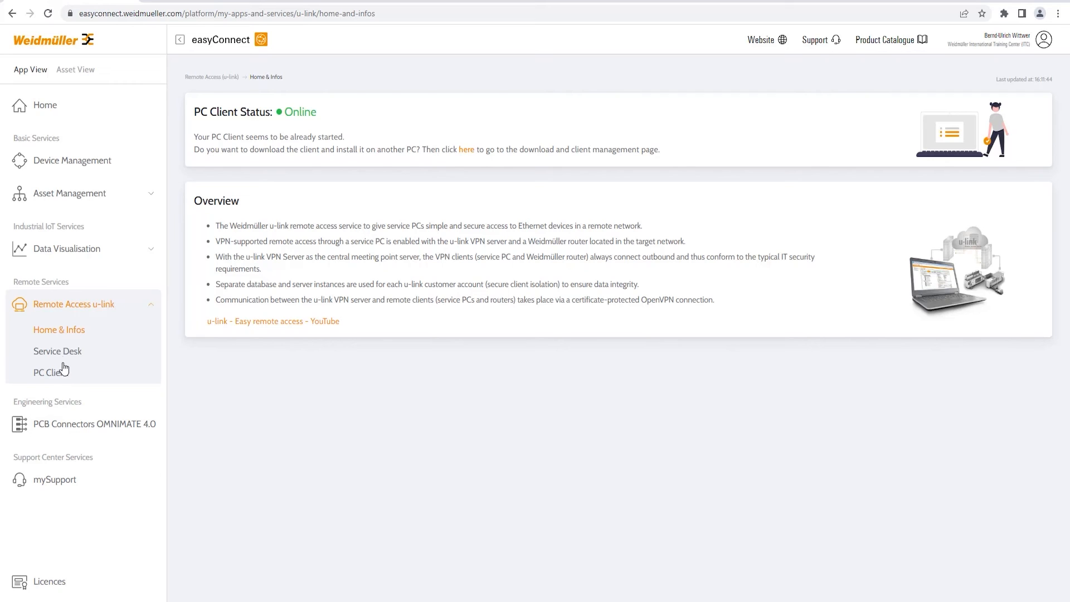
{"action": "left_click", "coordinate": [57, 351]}
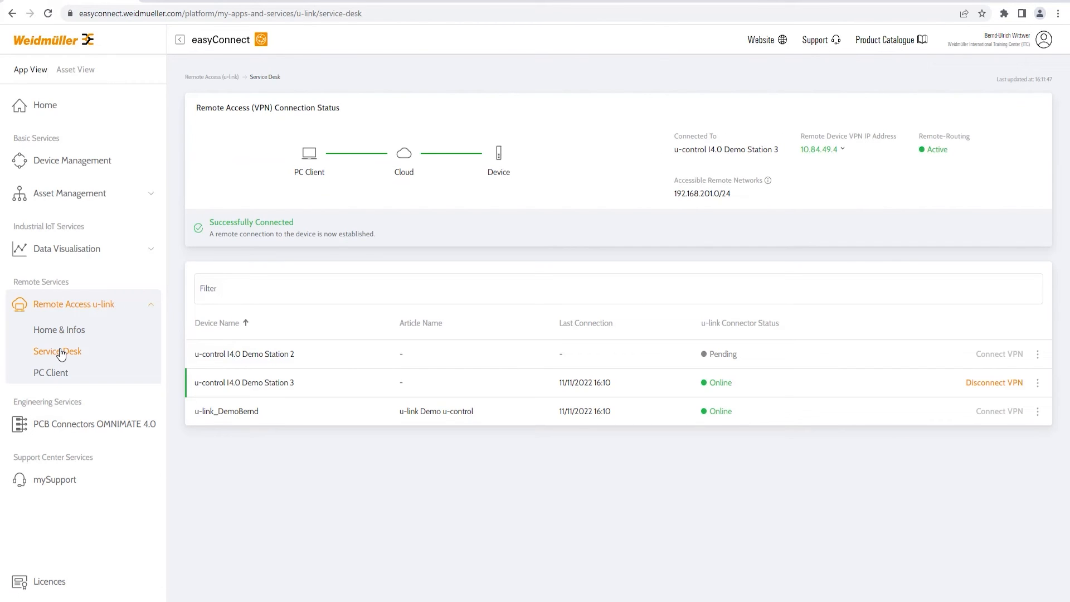
{"action": "mouse_move", "coordinate": [752, 382]}
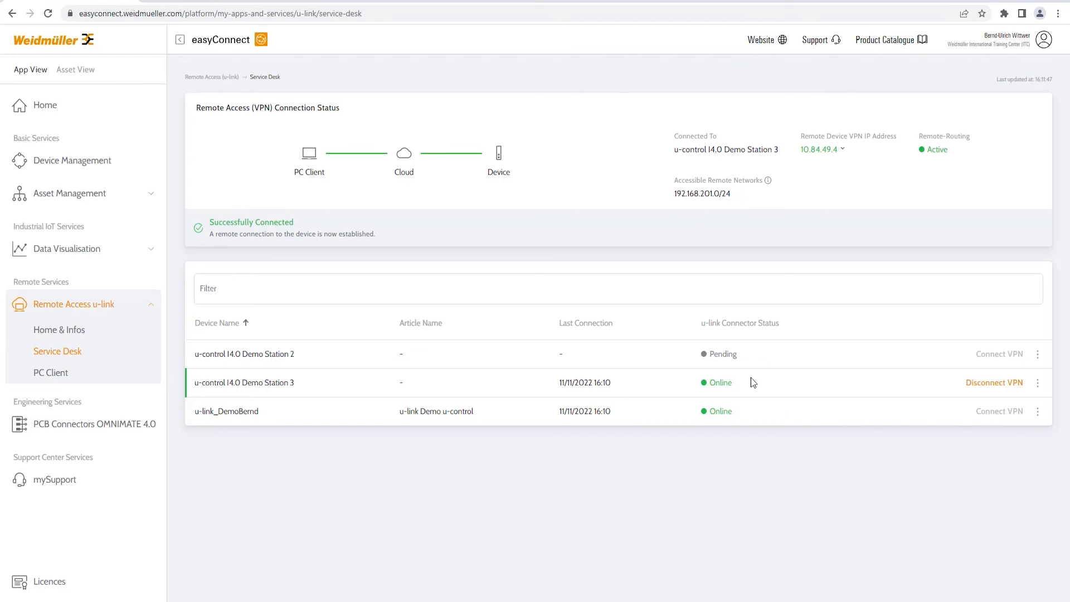